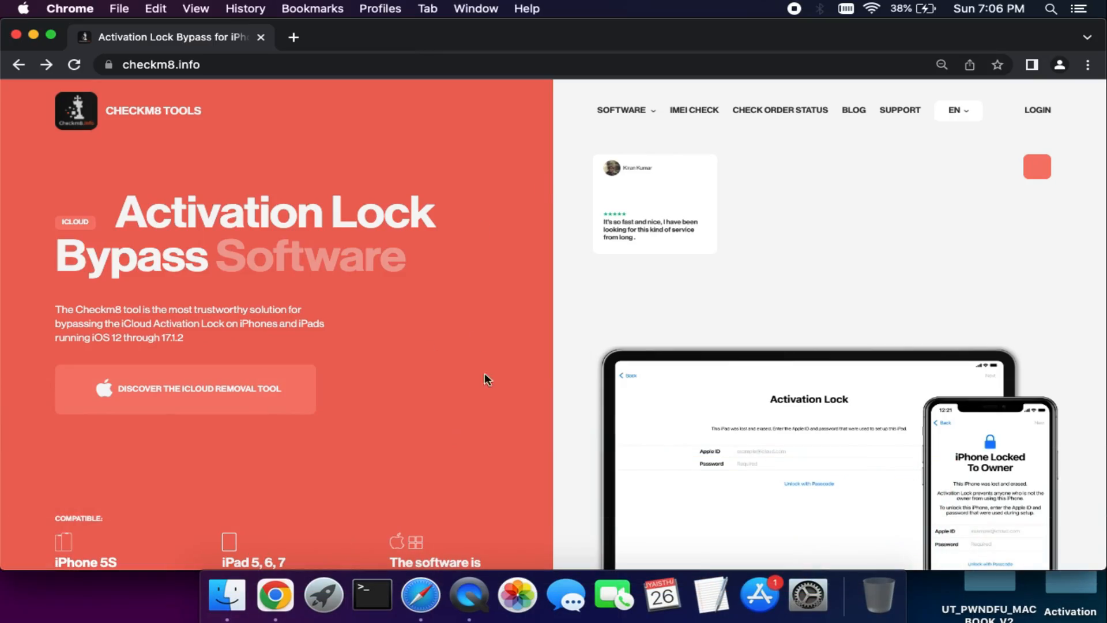
Go to the iCloud Activation Lock Removal Tool page and review its compatibility list, steps and price table
{"action": "left_click", "coordinate": [622, 111]}
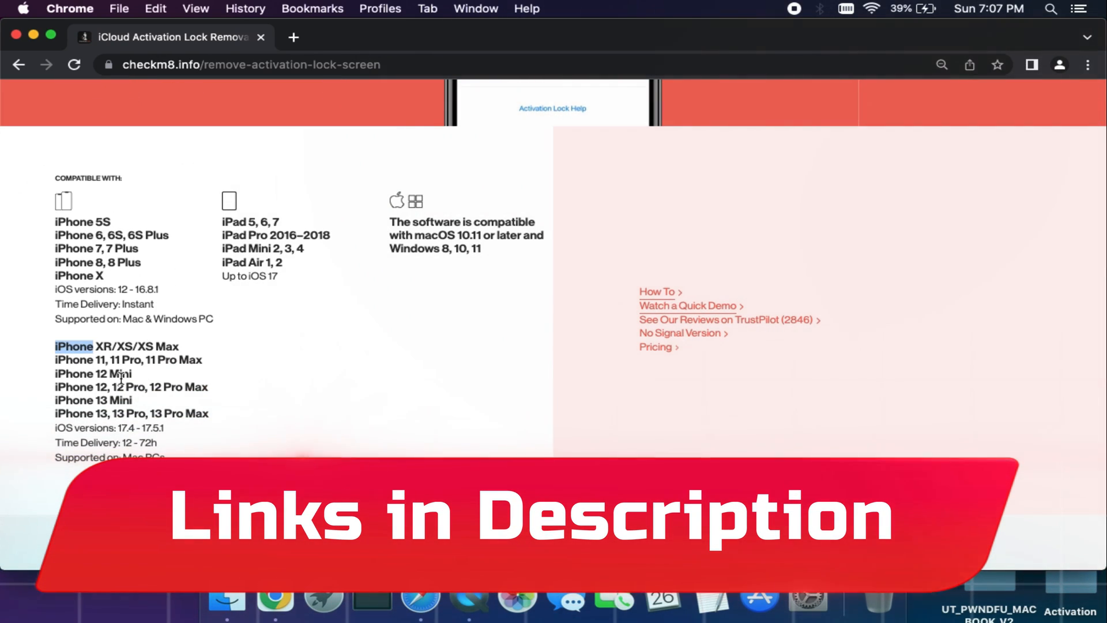
{"action": "scroll", "scroll_direction": "down", "scroll_amount": 3}
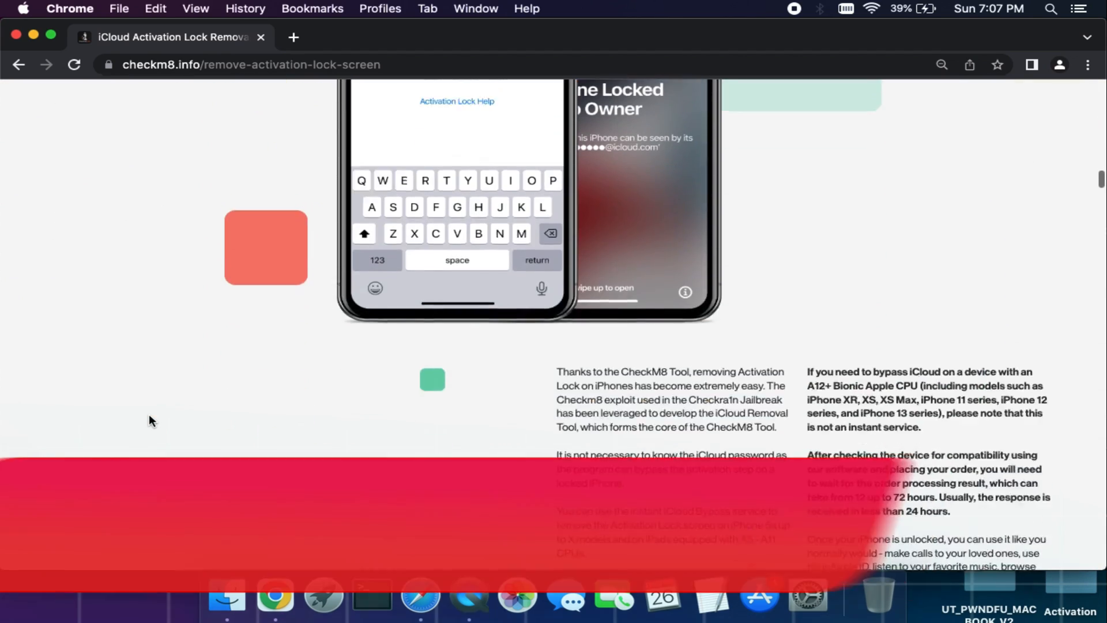
{"action": "scroll", "scroll_direction": "down", "scroll_amount": 3}
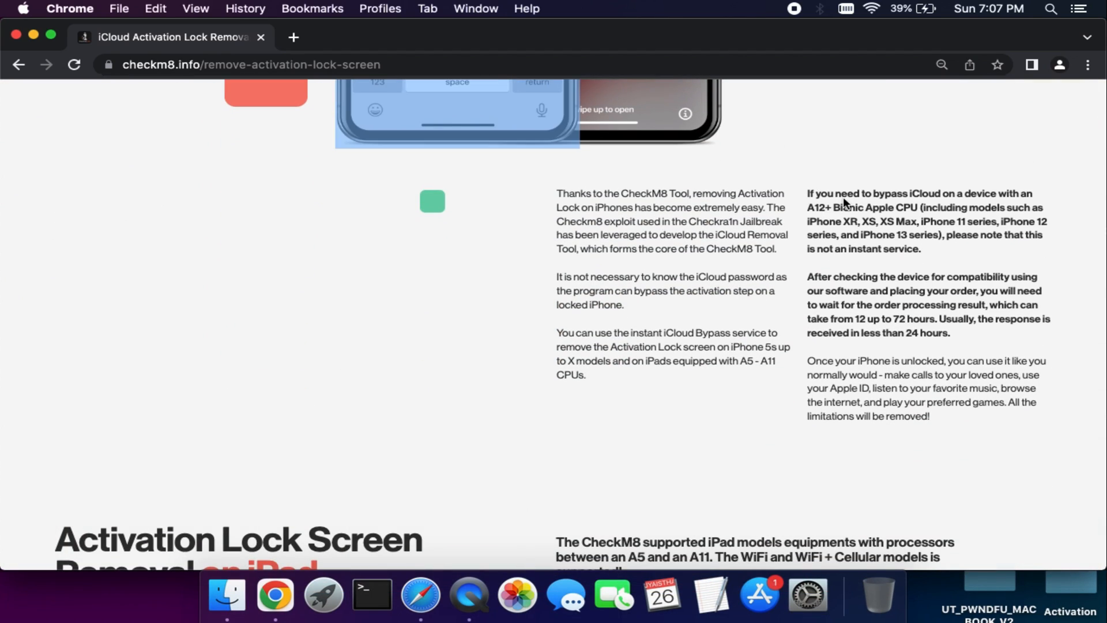
{"action": "left_click_drag", "start_coordinate": [558, 192], "coordinate": [939, 256]}
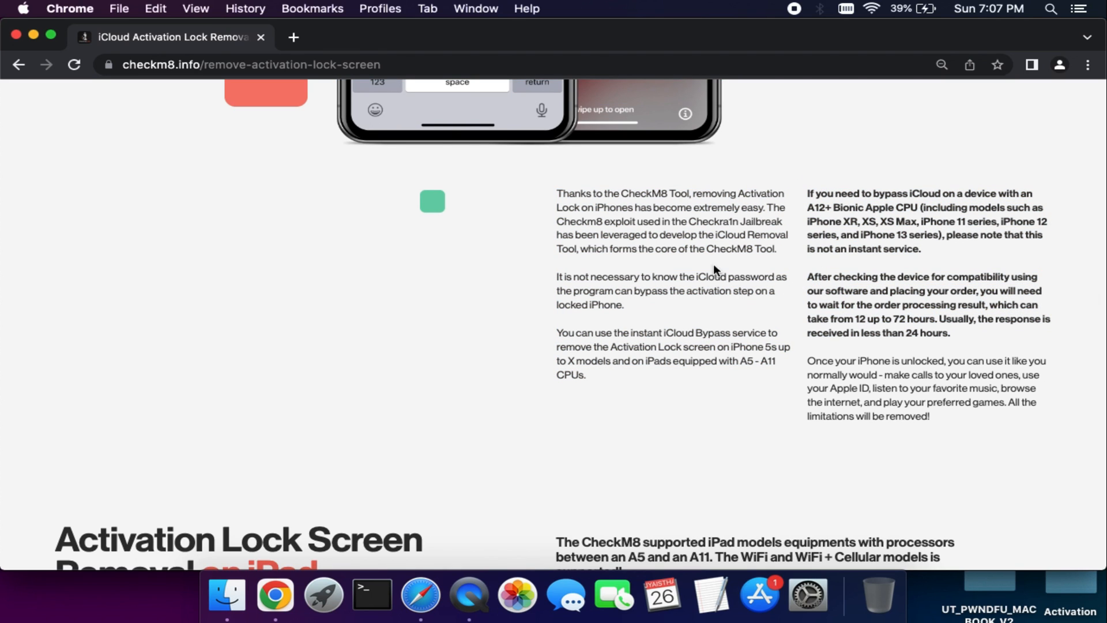
{"action": "scroll", "scroll_direction": "down", "scroll_amount": 3}
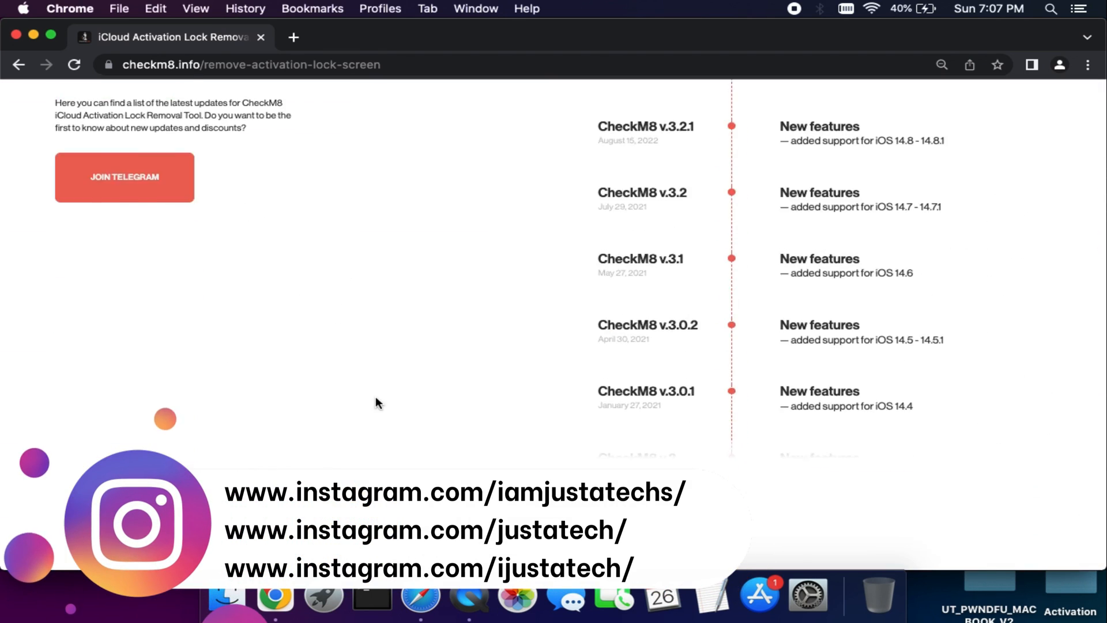
{"action": "scroll", "scroll_direction": "down", "scroll_amount": 3}
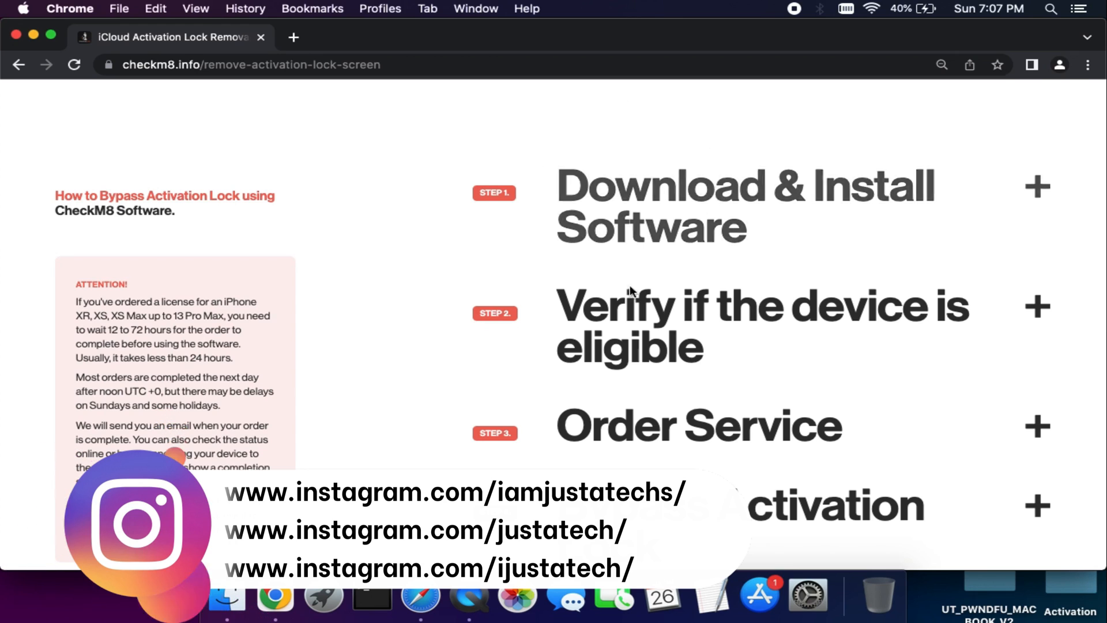
{"action": "scroll", "scroll_direction": "down", "scroll_amount": 3}
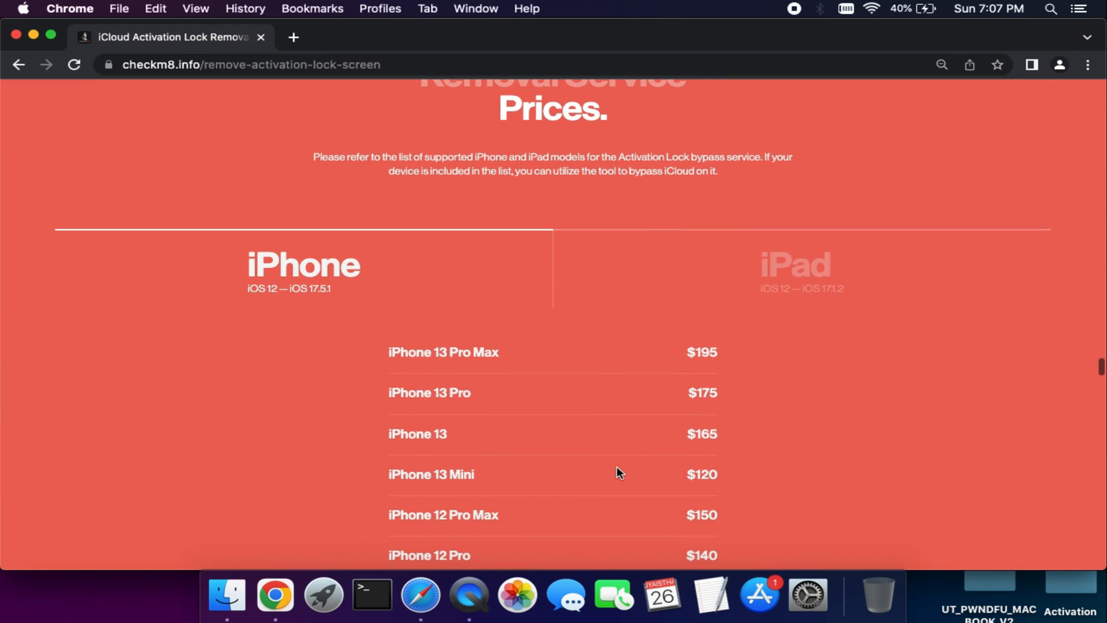
{"action": "scroll", "scroll_direction": "down", "scroll_amount": 3}
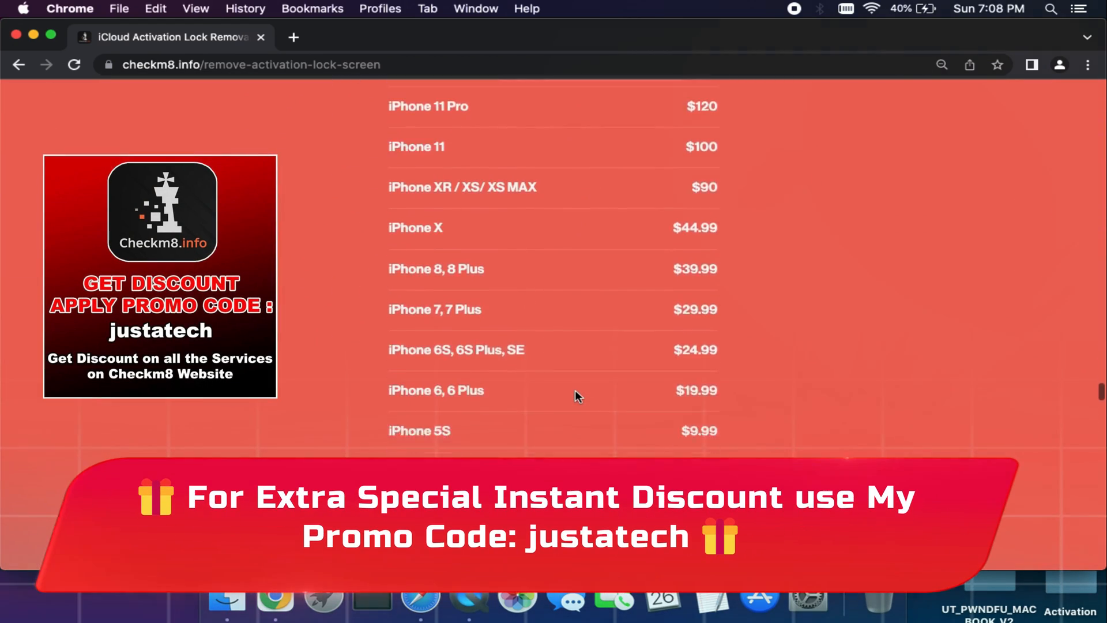
{"action": "scroll", "scroll_direction": "down", "scroll_amount": 3}
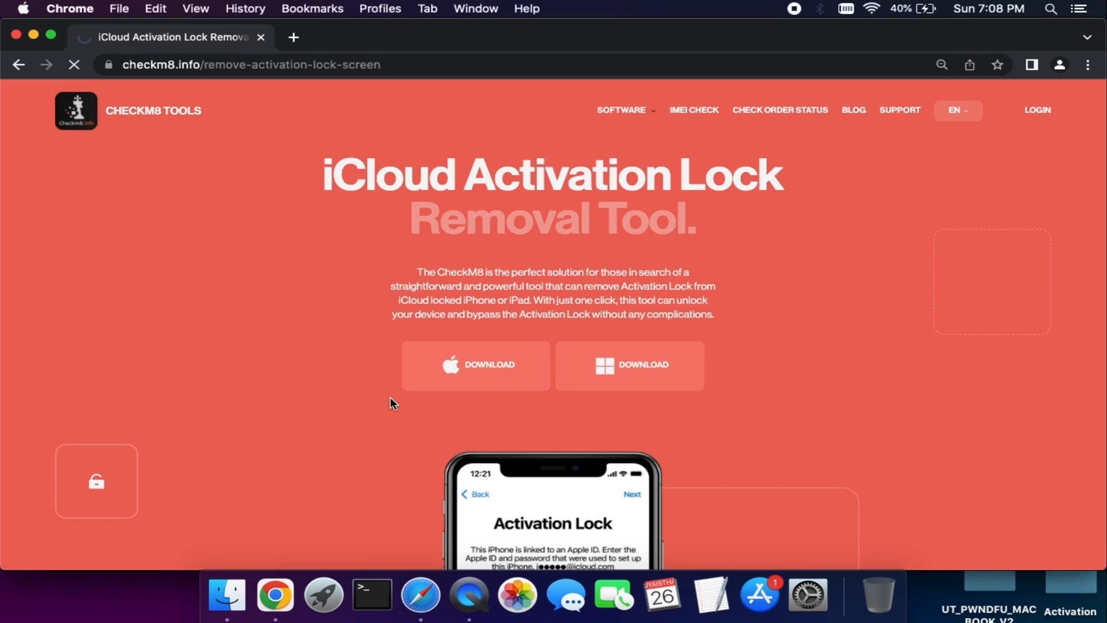
Download the Mac package and run the Checkm8.info Software installer through Continue and Install
{"action": "left_click", "coordinate": [476, 365]}
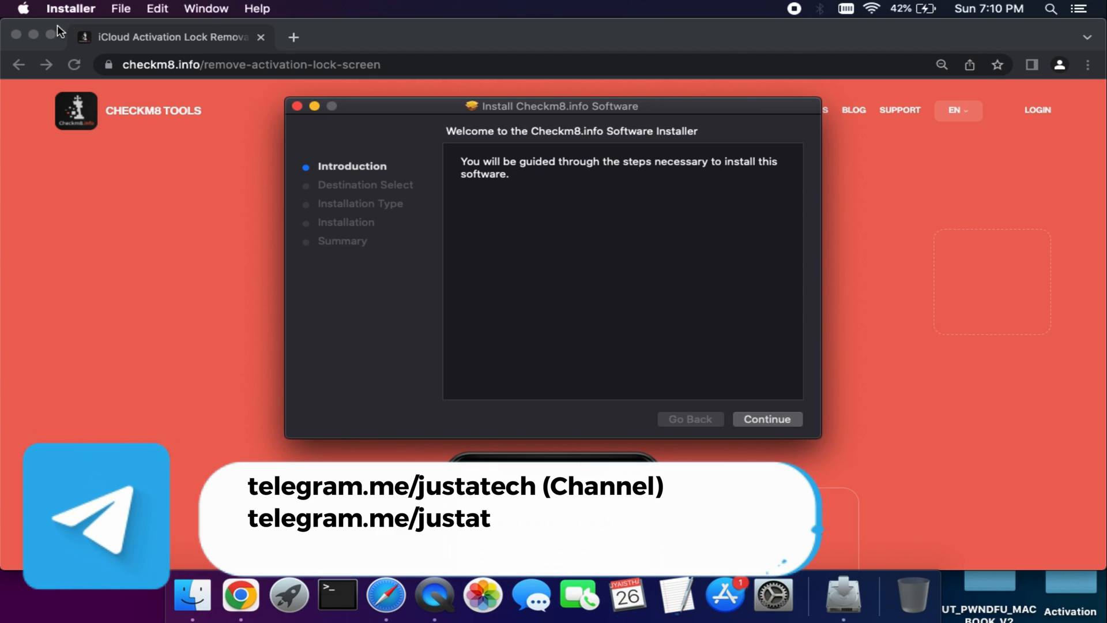
{"action": "left_click", "coordinate": [766, 418]}
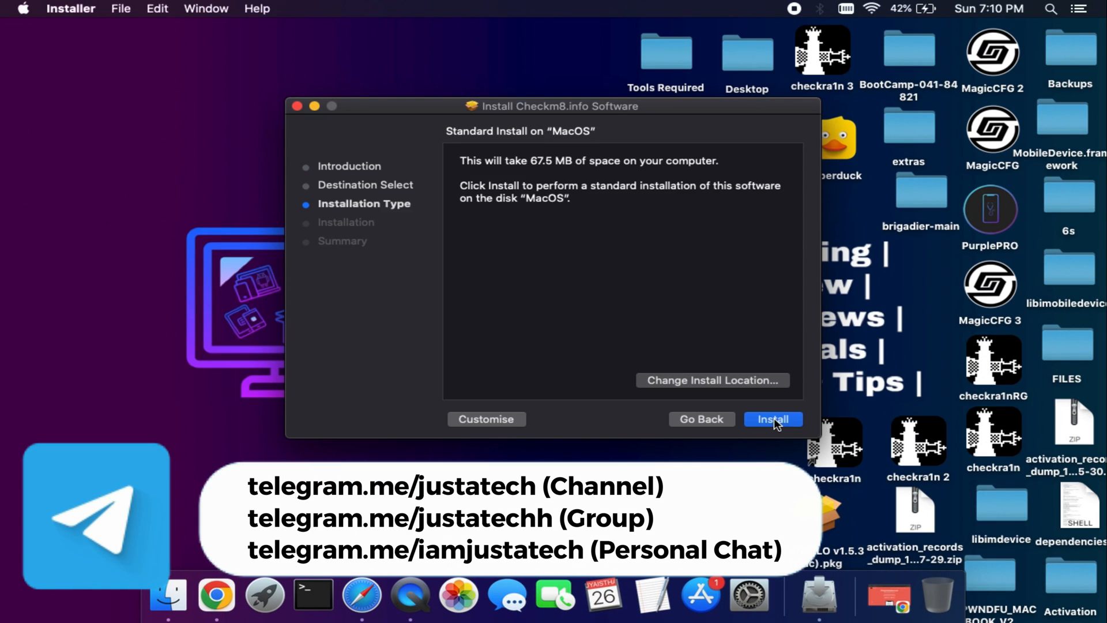
{"action": "left_click", "coordinate": [772, 419]}
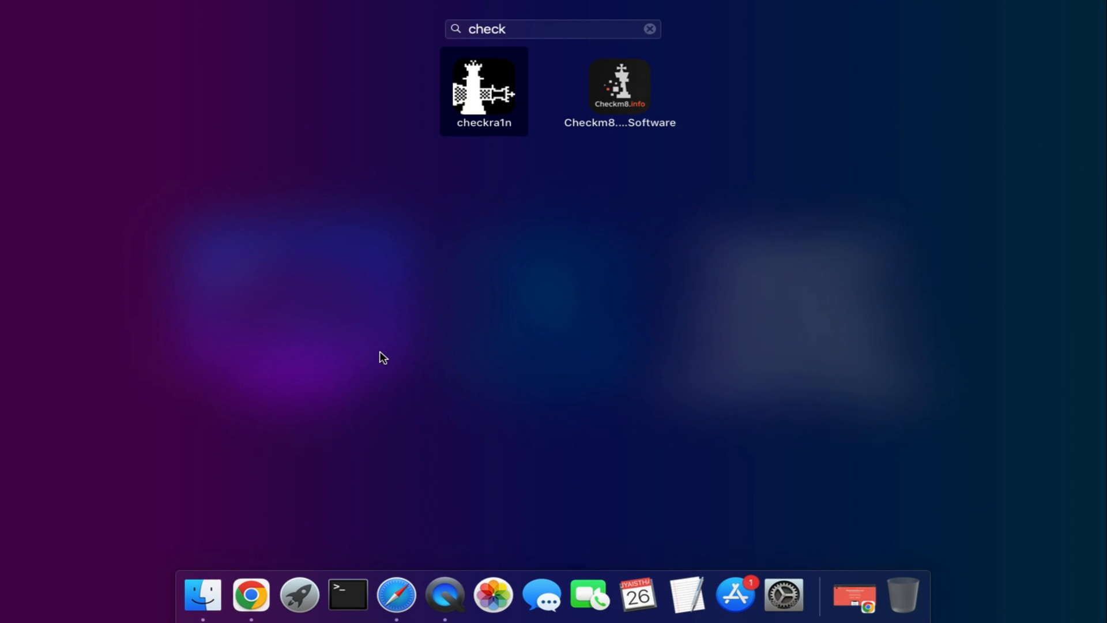
Launch Checkm8.info Software 5.0 so it waits for a USB-connected iOS device
{"action": "double_click", "coordinate": [620, 87]}
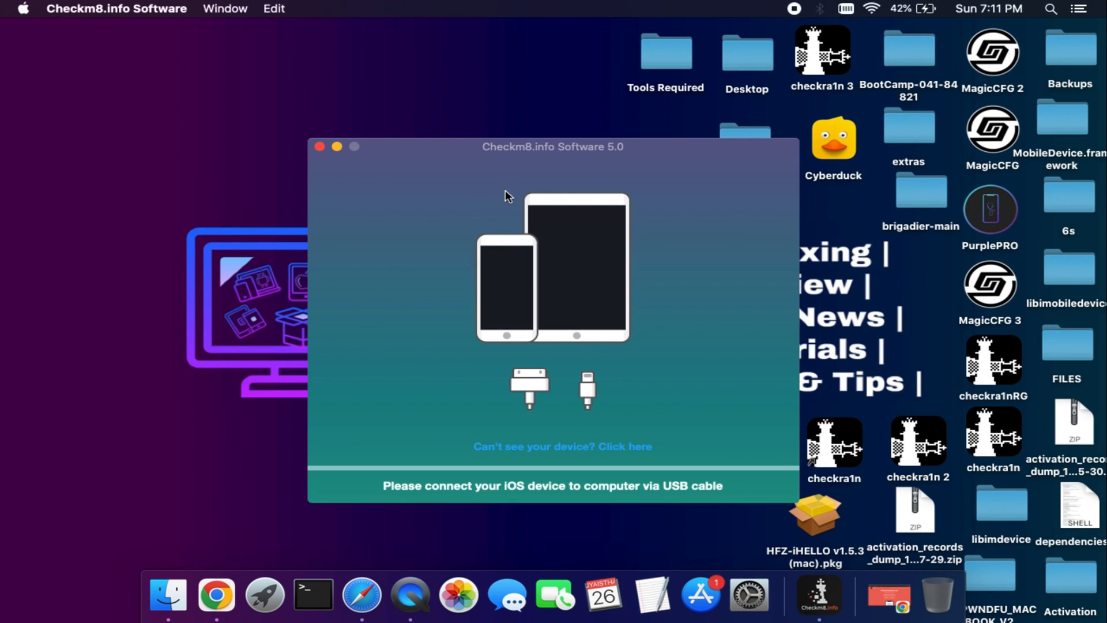
{"action": "mouse_move", "coordinate": [537, 420]}
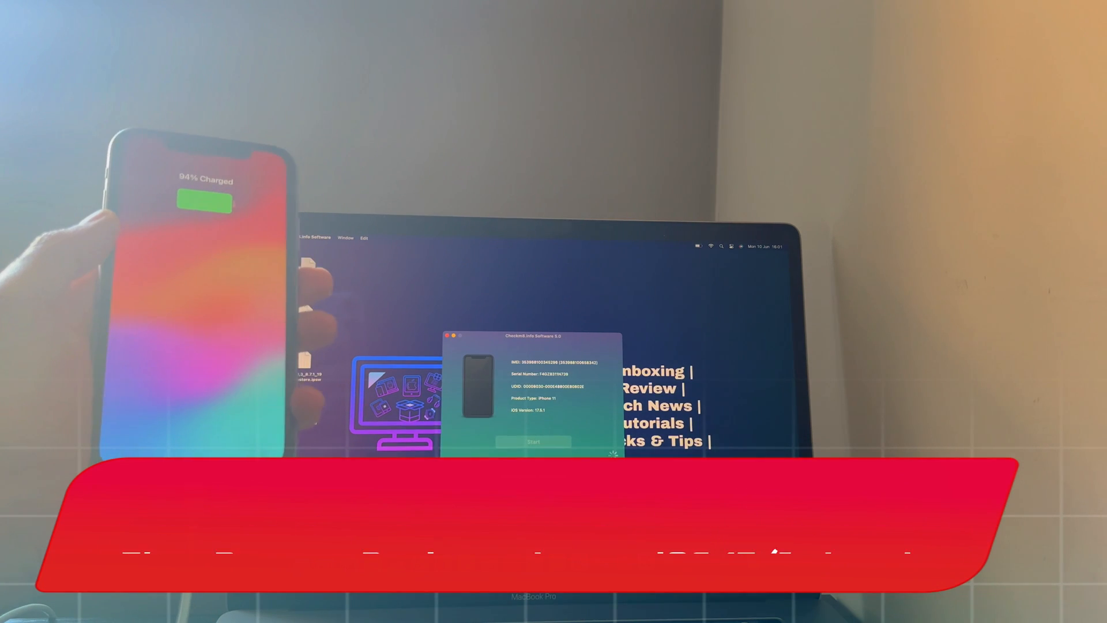
Check the iPhone 11 is supported and bring up the A12+ iCloud Bypass order form, starting the promo code
{"action": "left_click", "coordinate": [533, 442]}
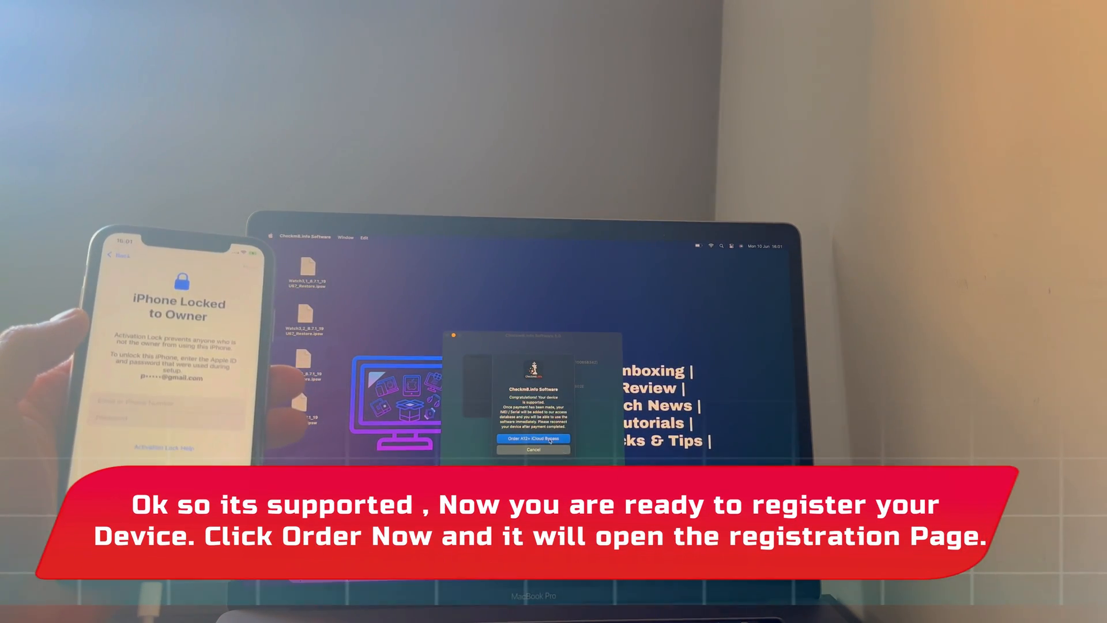
{"action": "left_click", "coordinate": [533, 438]}
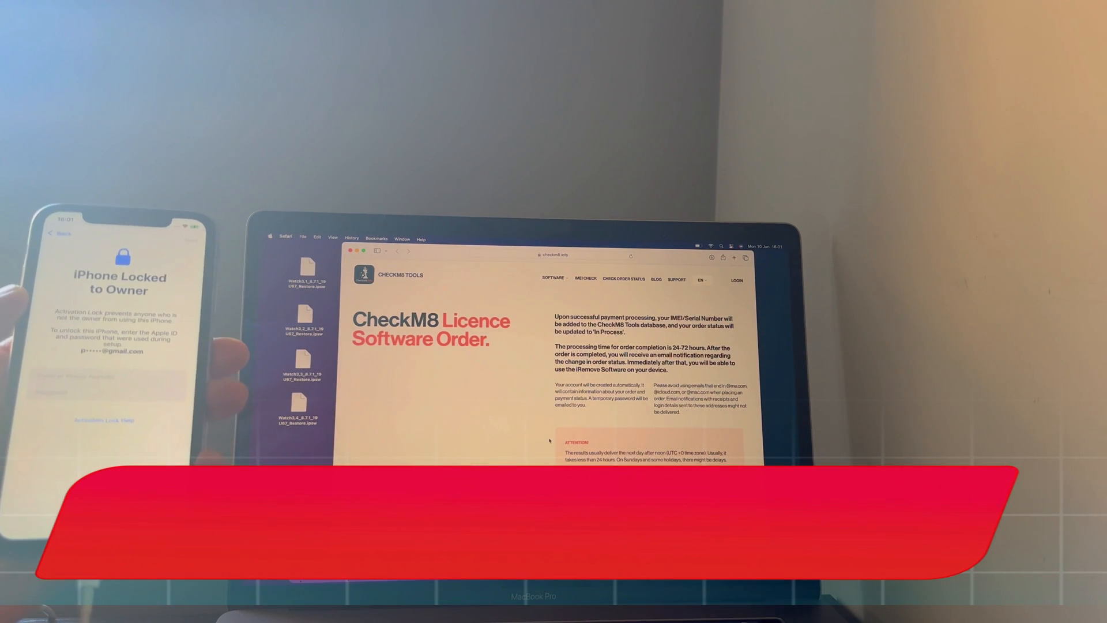
{"action": "scroll", "scroll_direction": "down", "scroll_amount": 3}
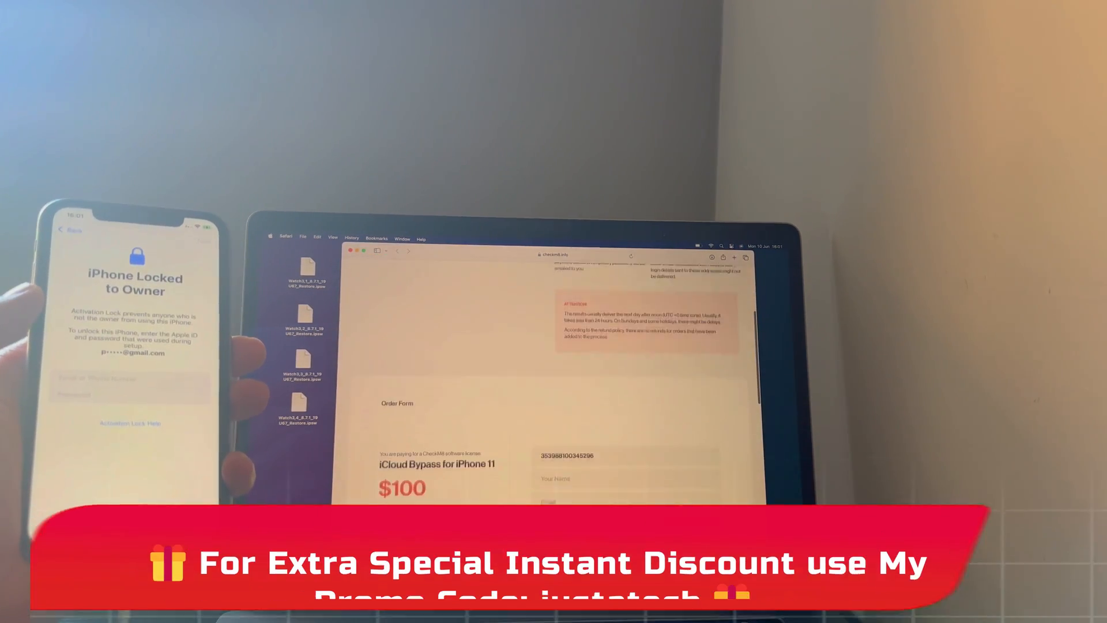
{"action": "scroll", "scroll_direction": "down", "scroll_amount": 3}
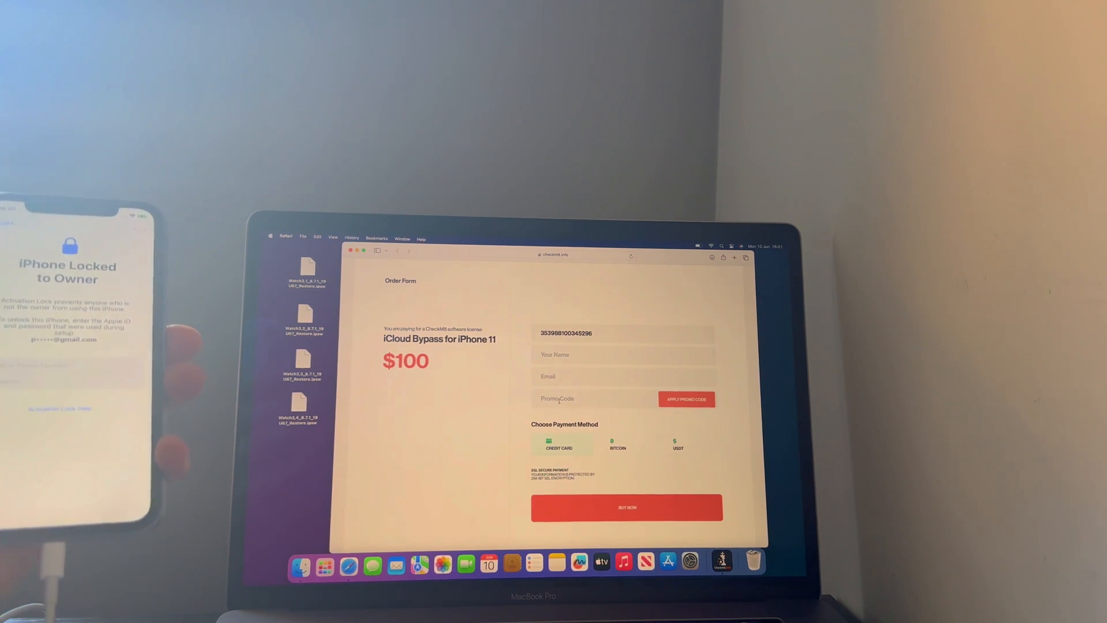
{"action": "type", "text": "jusi"}
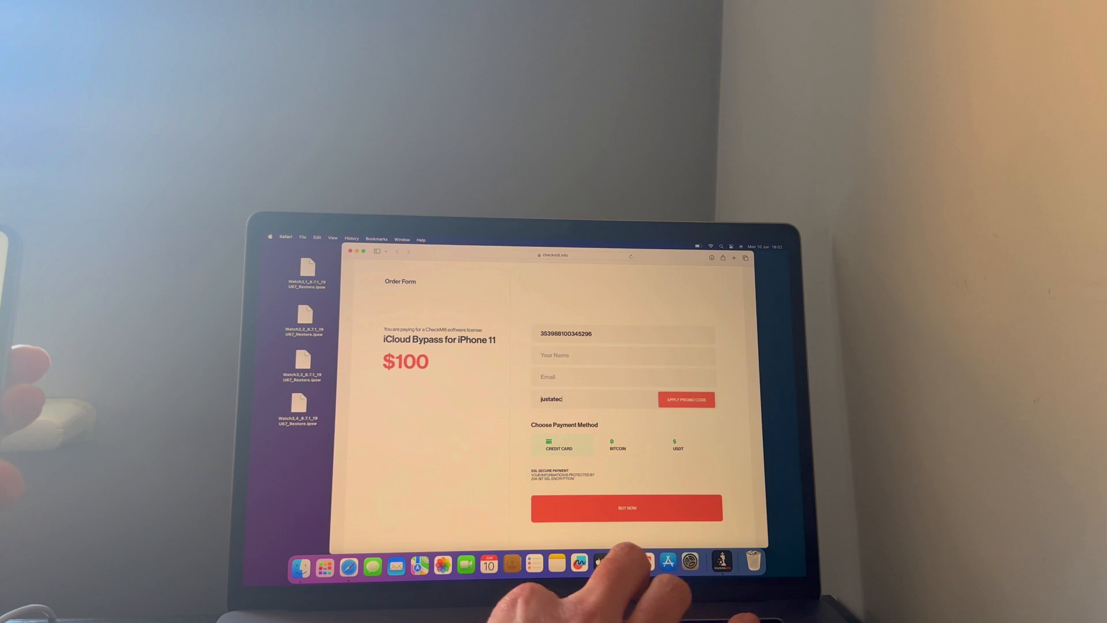
{"action": "left_click", "coordinate": [685, 399]}
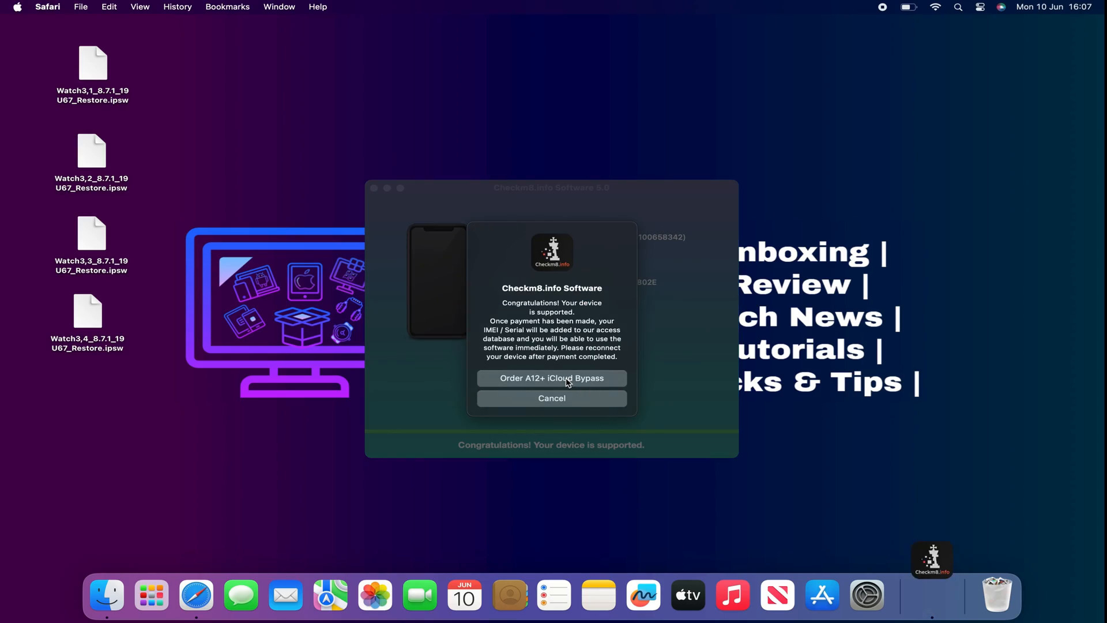
Enter the promo code 'justatech' on the $100 iPhone 11 bypass order and apply it
{"action": "left_click", "coordinate": [553, 378]}
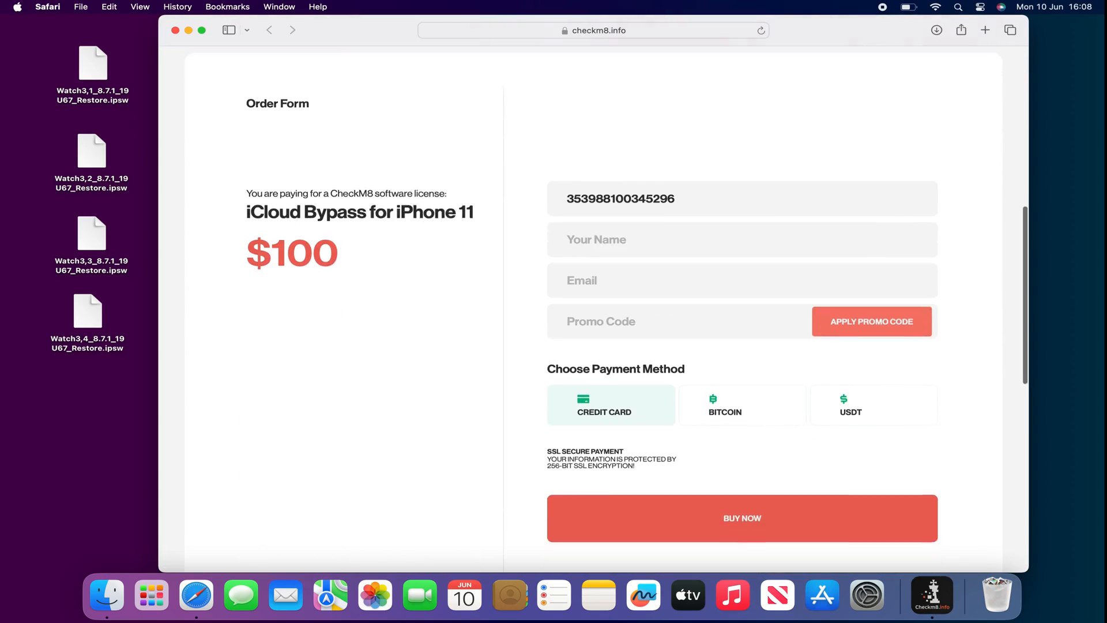
{"action": "type", "text": "just"}
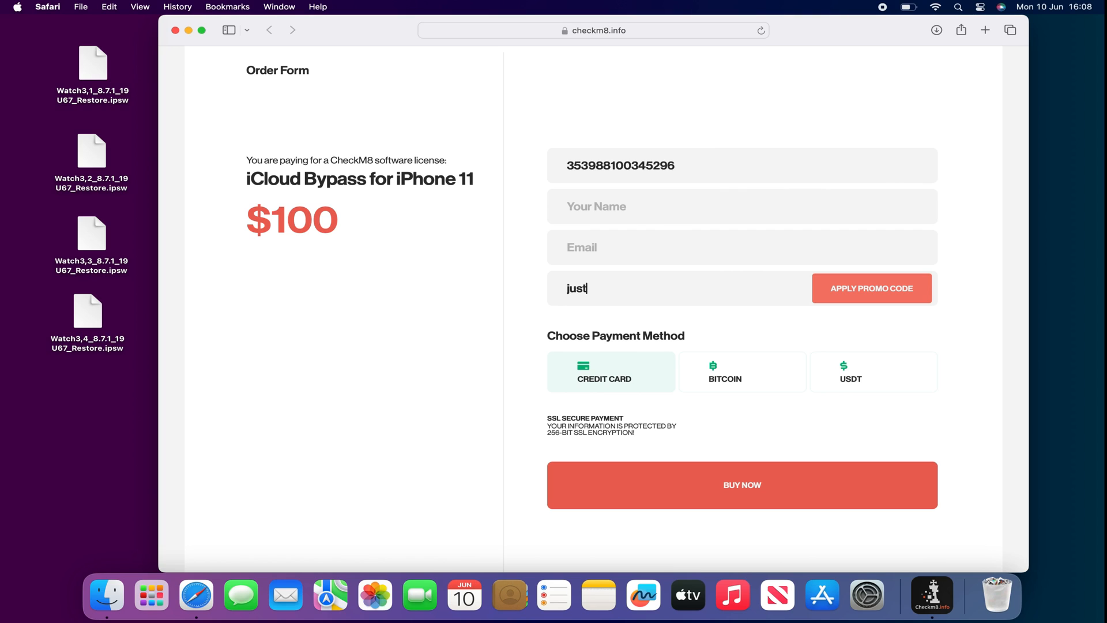
{"action": "type", "text": "atech"}
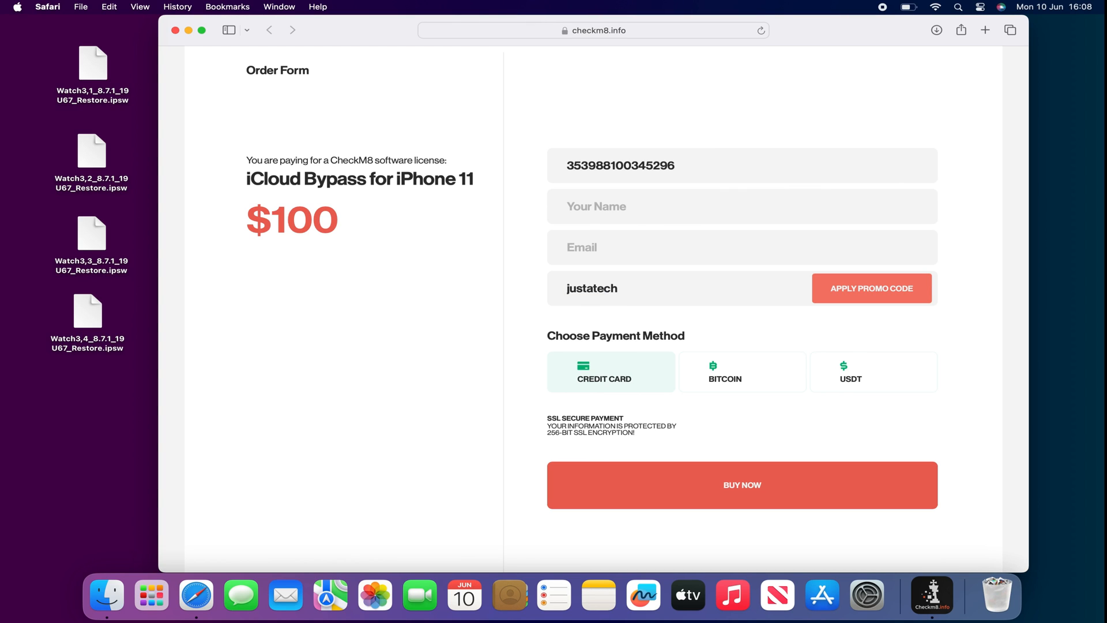
{"action": "left_click", "coordinate": [872, 288]}
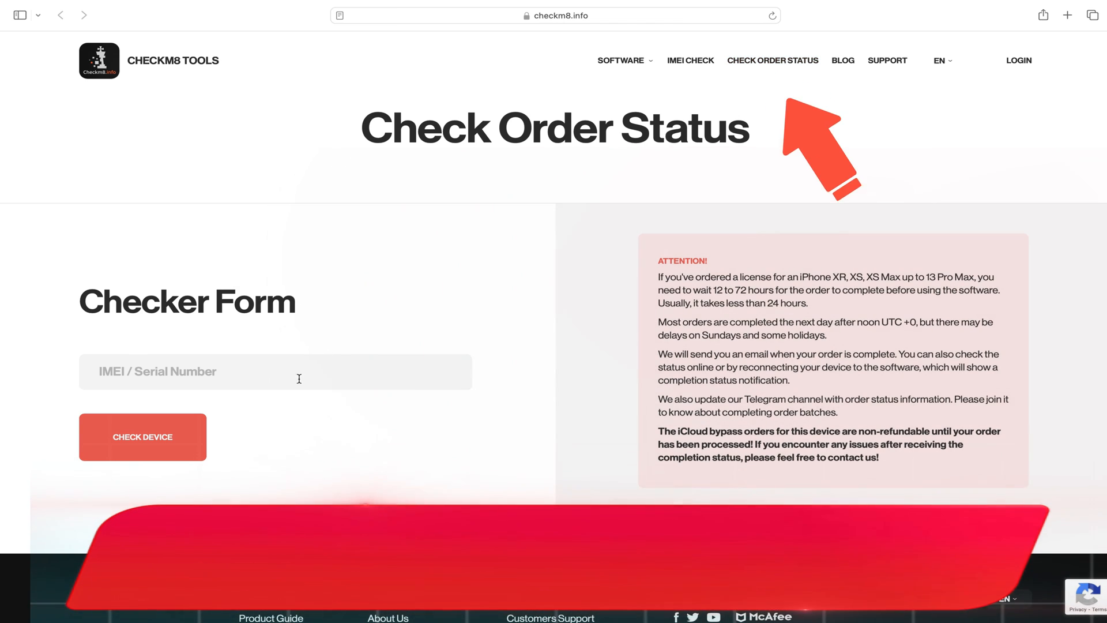
{"action": "left_click", "coordinate": [110, 7]}
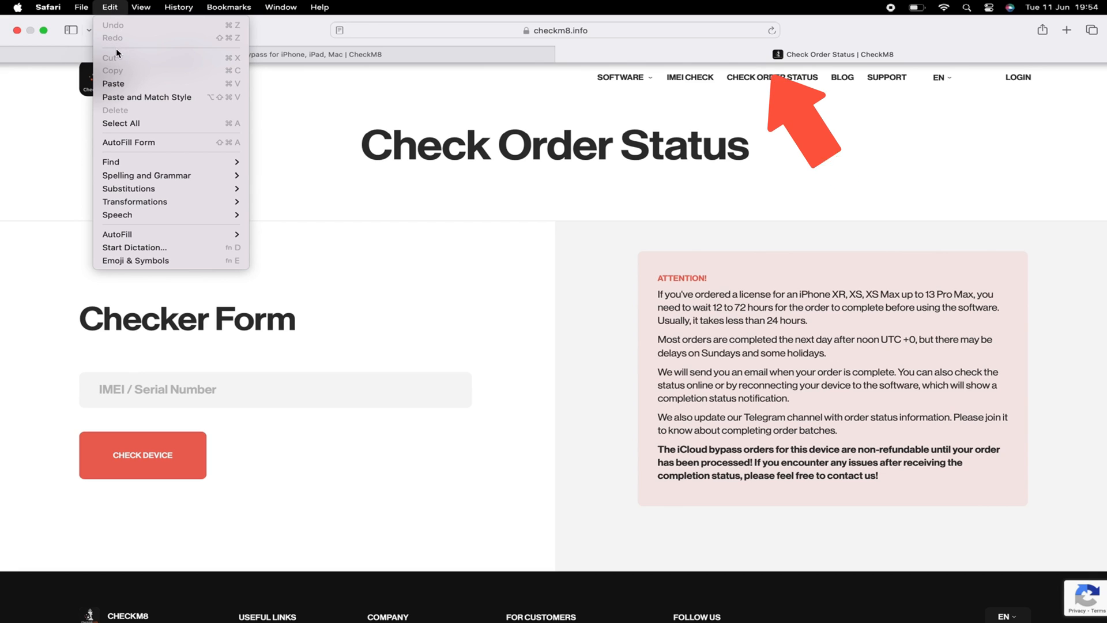
{"action": "type", "text": "F4GZ8311N739"}
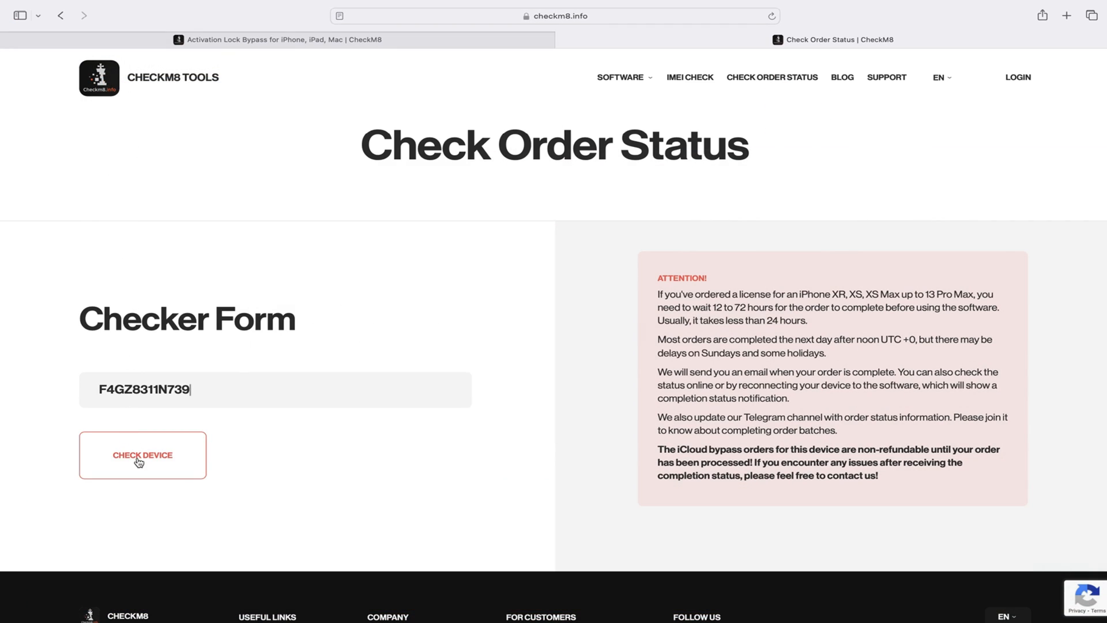
{"action": "left_click", "coordinate": [142, 454]}
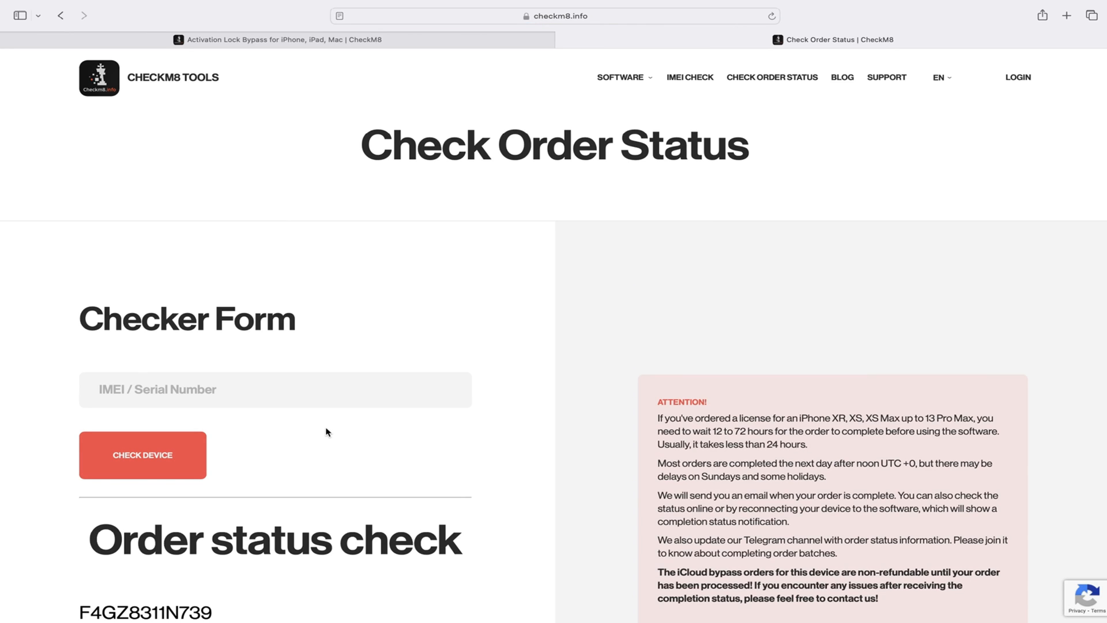
{"action": "scroll", "scroll_direction": "down", "scroll_amount": 3}
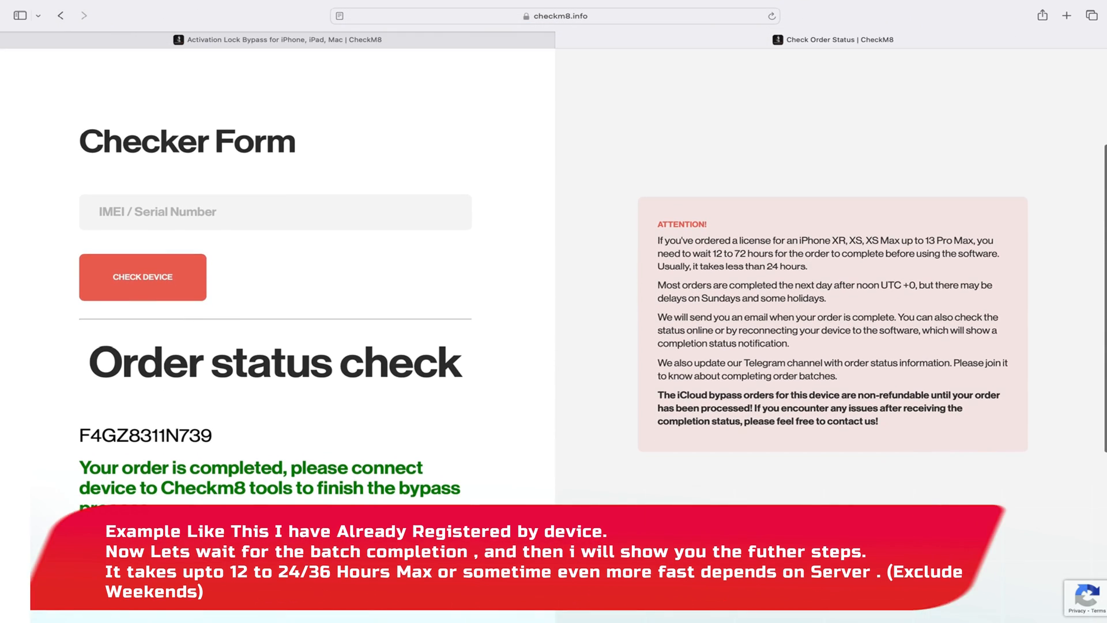
{"action": "scroll", "scroll_direction": "down", "scroll_amount": 3}
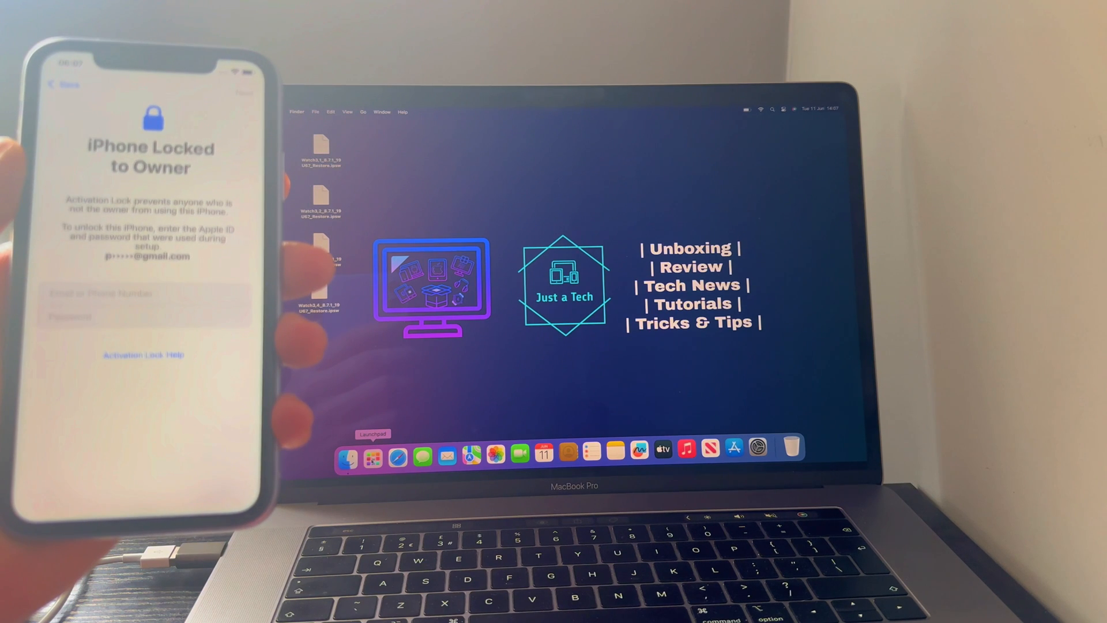
Relaunch Checkm8.info Software from the Dock and start the bypass on the iPhone 11
{"action": "left_click", "coordinate": [373, 455]}
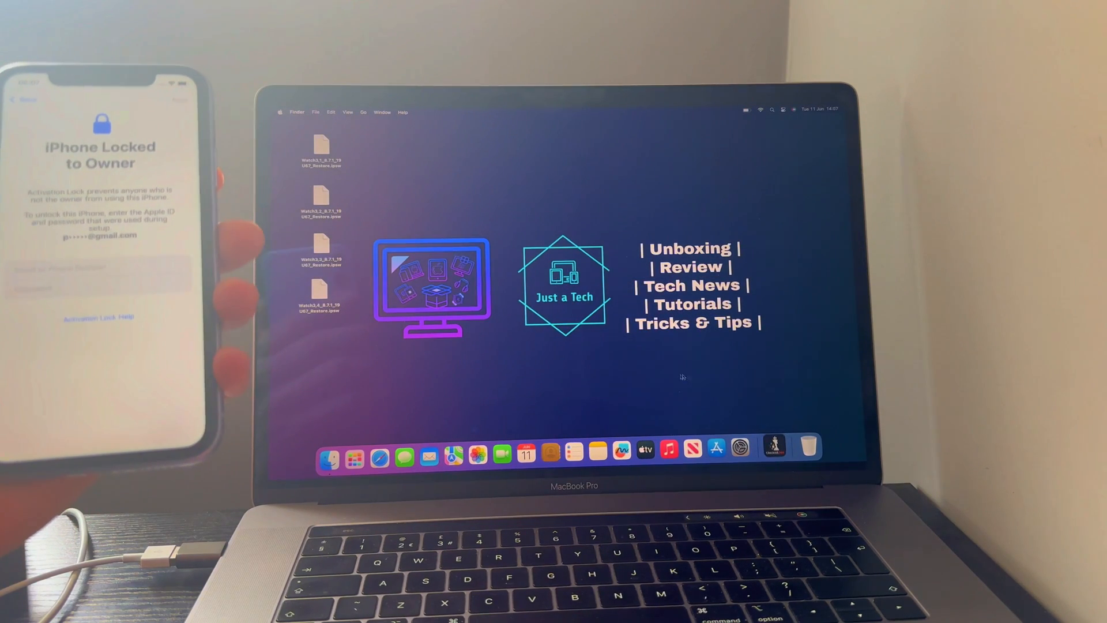
{"action": "left_click", "coordinate": [774, 451]}
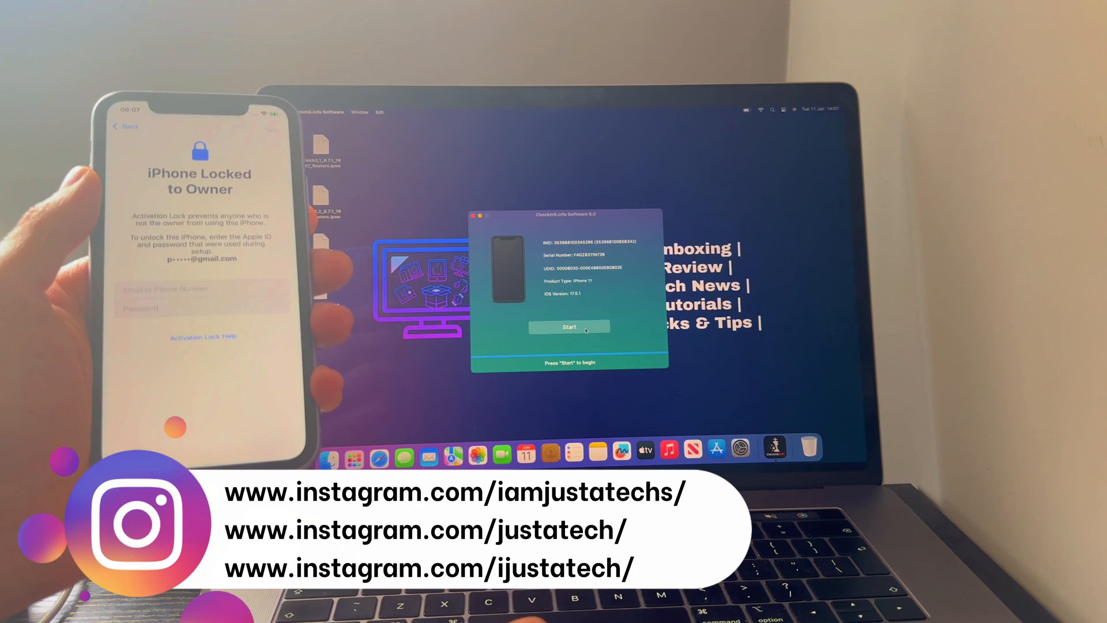
{"action": "left_click", "coordinate": [569, 326]}
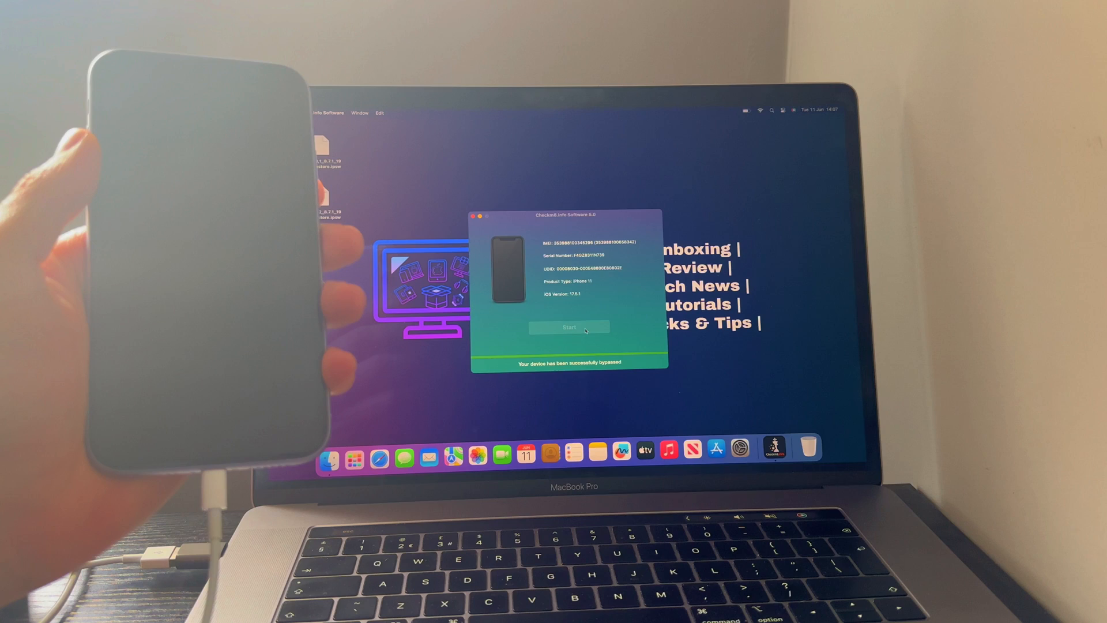
{"action": "left_click", "coordinate": [569, 326]}
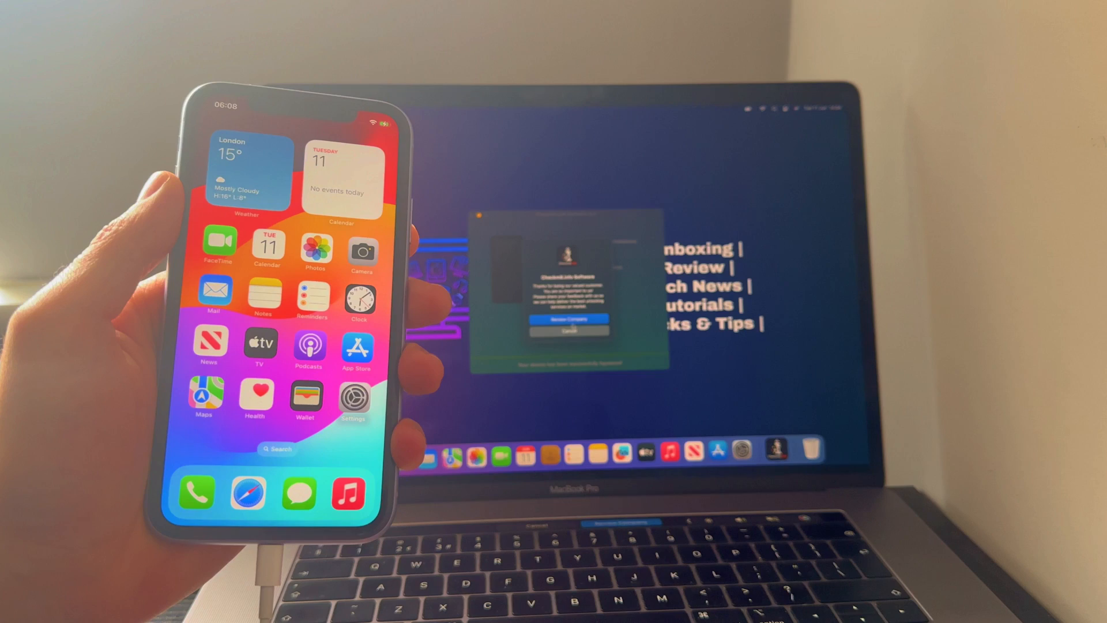
Dismiss the software's follow-up message while the bypassed iPhone reboots to its home screen
{"action": "left_click", "coordinate": [569, 319]}
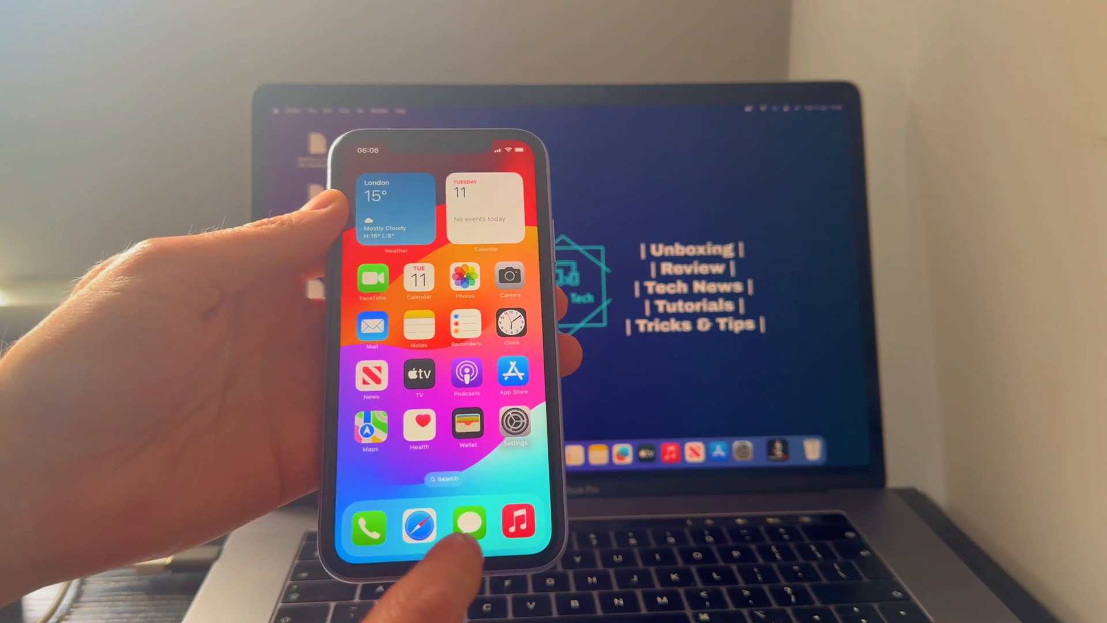
Dial 333 from the Phone app to confirm the SIM works, then head to Safari
{"action": "left_click", "coordinate": [366, 526]}
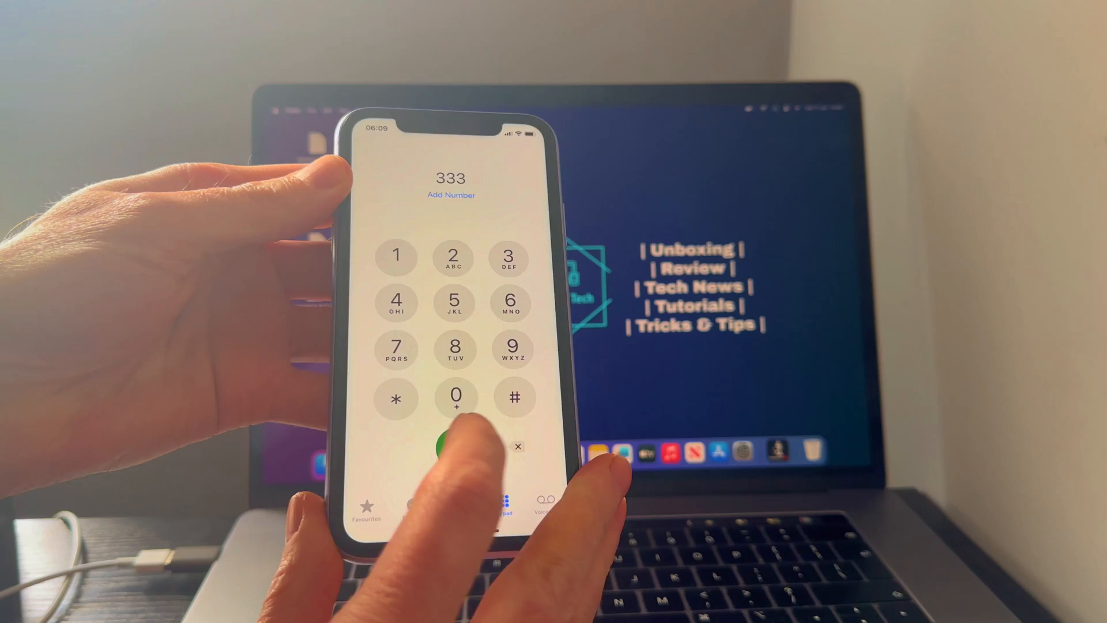
{"action": "left_click", "coordinate": [456, 445]}
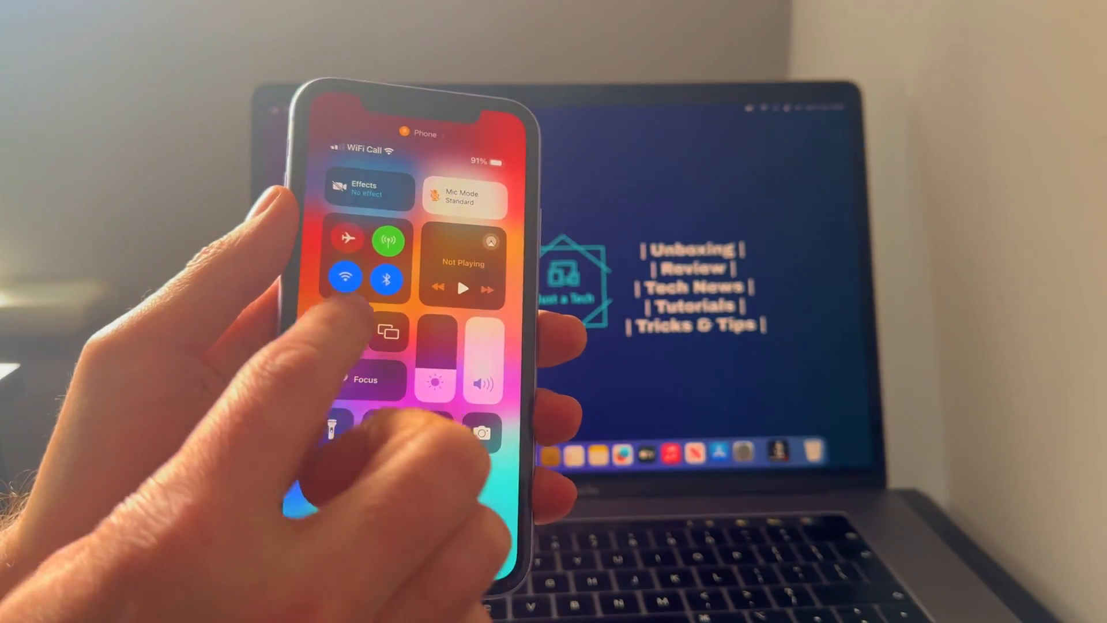
{"action": "left_click", "coordinate": [345, 278]}
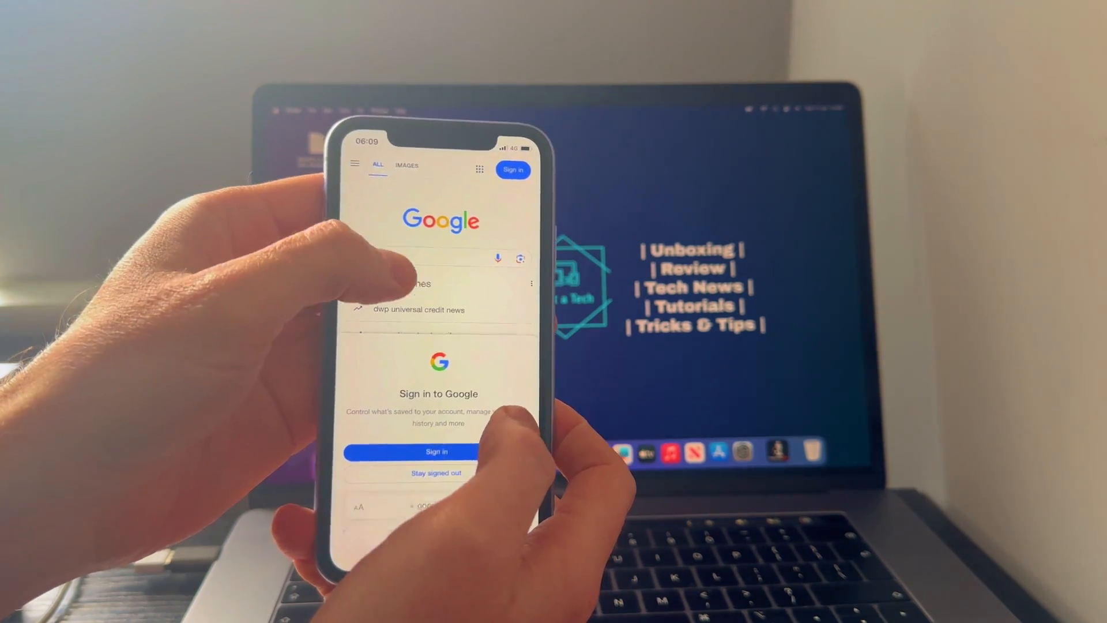
Search Google for 'just' a tech over mobile data and return to the home screen
{"action": "left_click", "coordinate": [438, 283]}
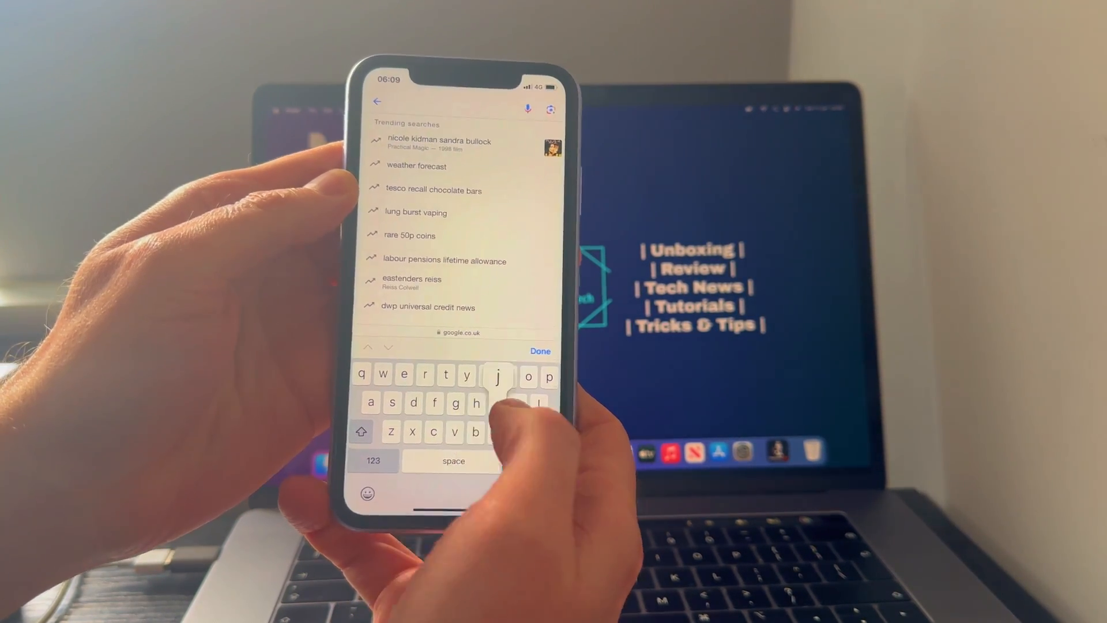
{"action": "type", "text": "just"}
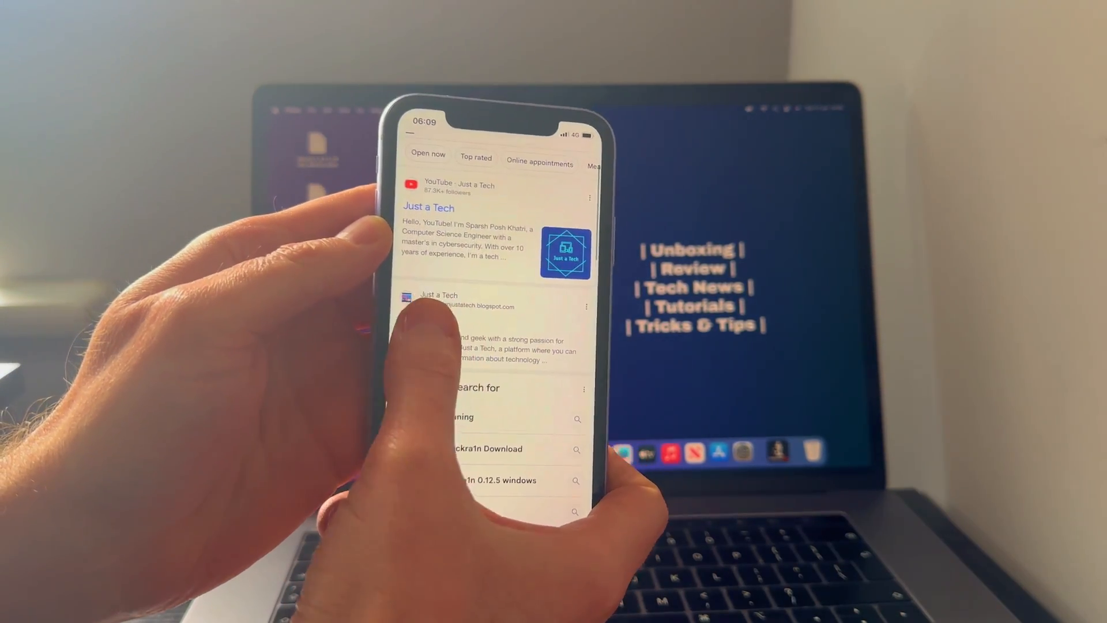
{"action": "left_click", "coordinate": [438, 294]}
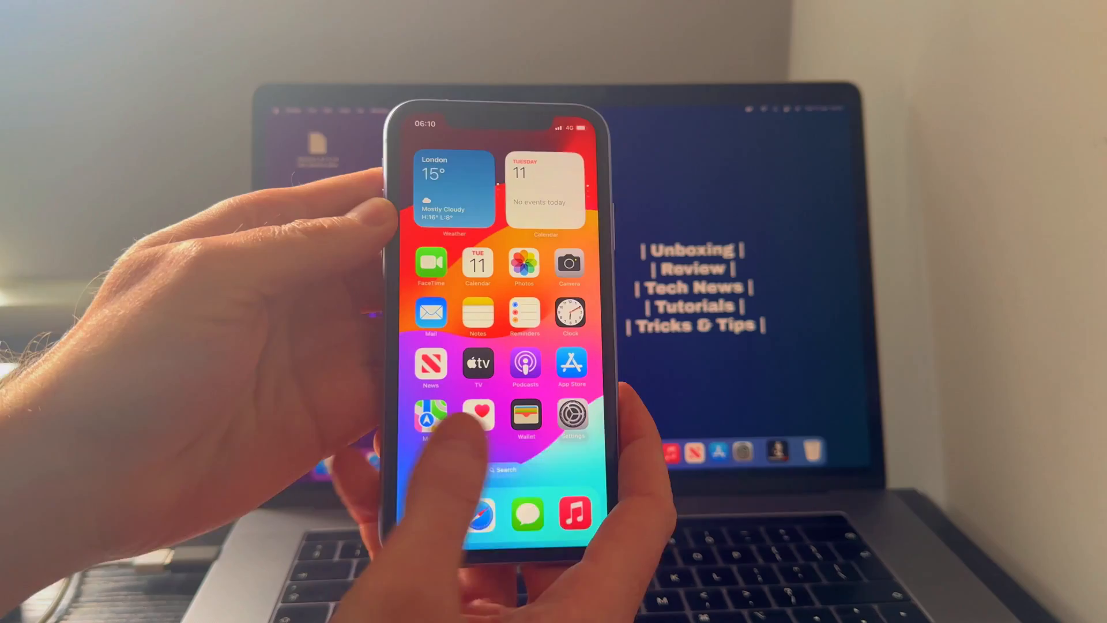
Visit Settings > General > Software Update on the iPhone, then return to the main Settings list
{"action": "left_click", "coordinate": [572, 415]}
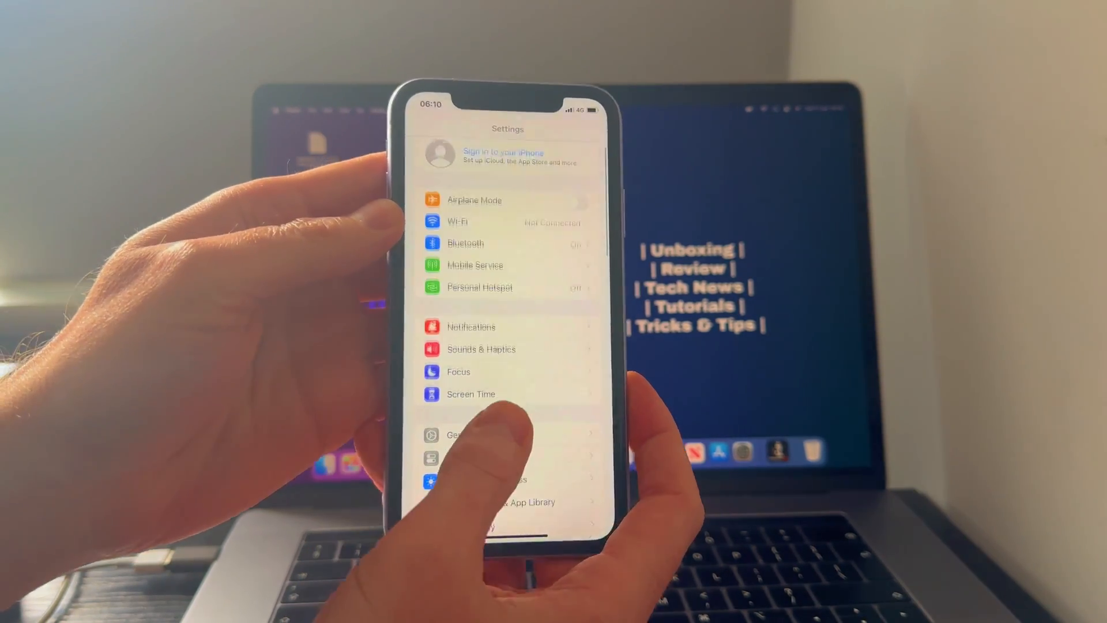
{"action": "left_click", "coordinate": [458, 435]}
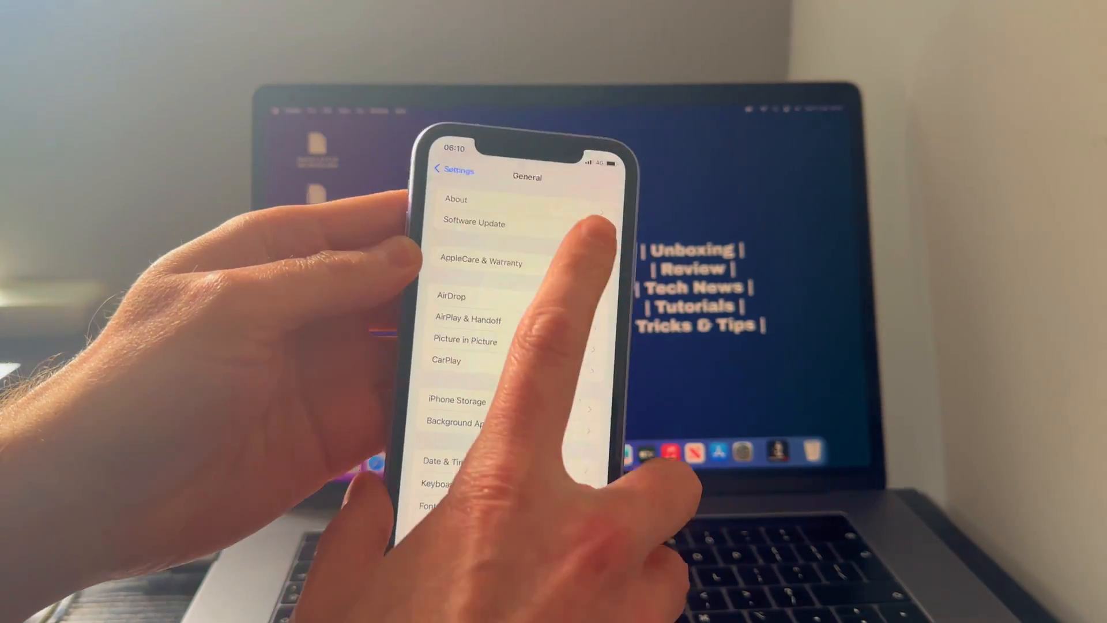
{"action": "left_click", "coordinate": [457, 199]}
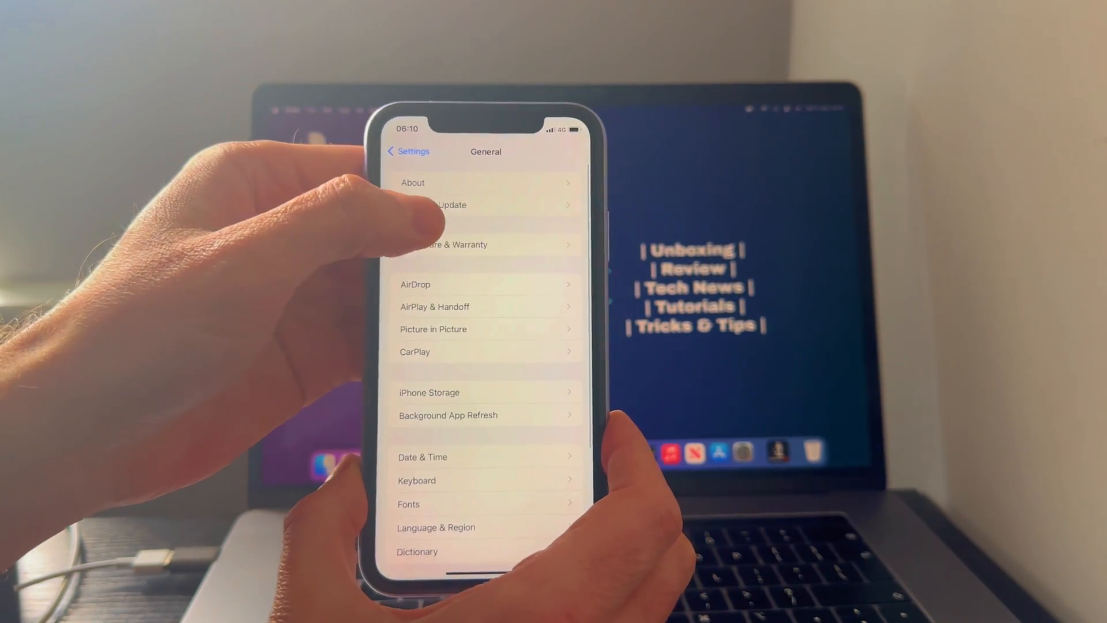
{"action": "left_click", "coordinate": [453, 206]}
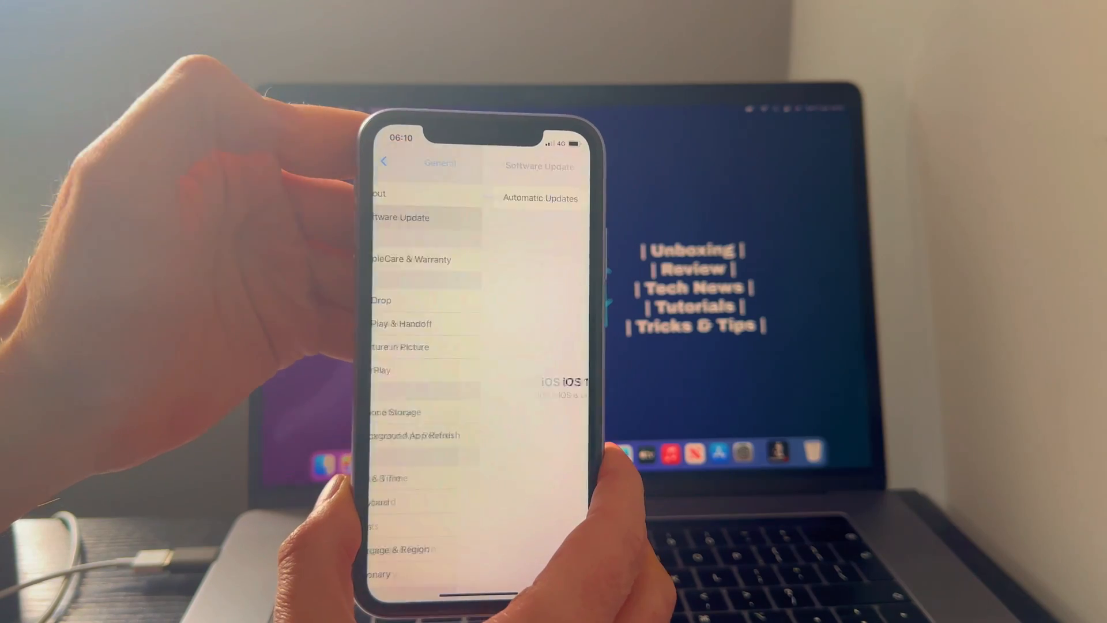
{"action": "left_click", "coordinate": [384, 162]}
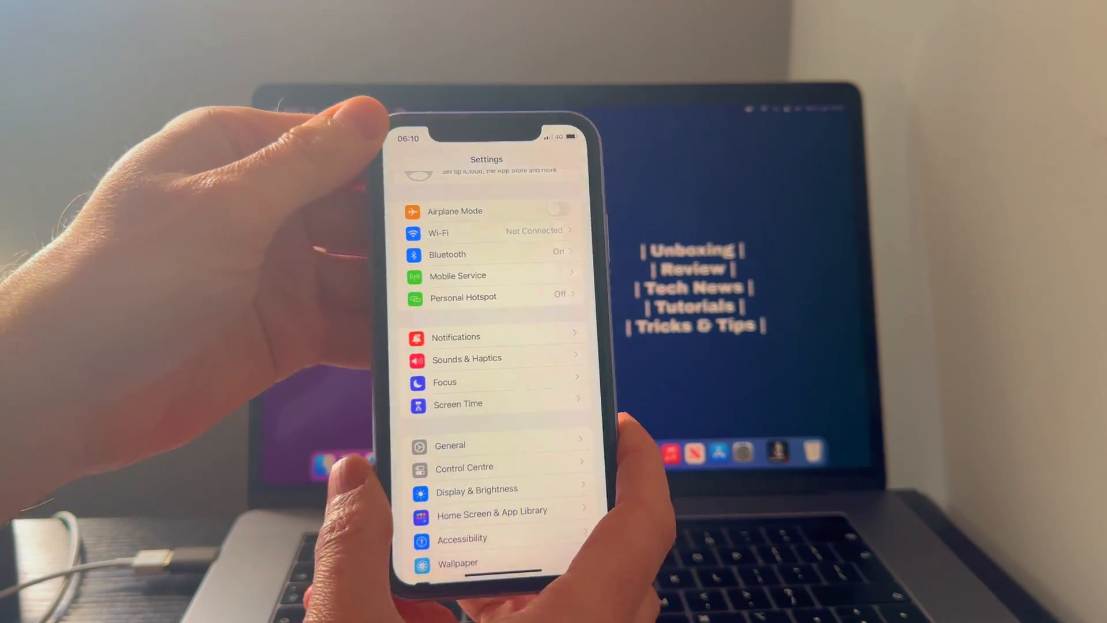